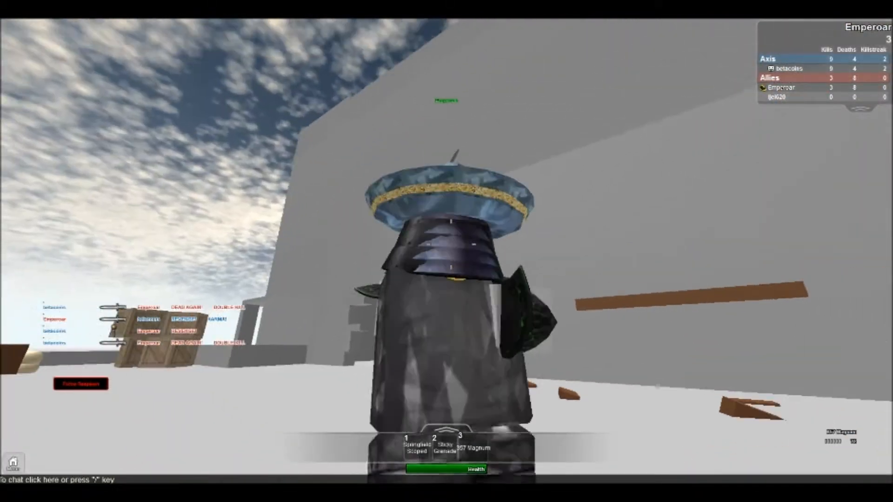
mouse_move(447, 251)
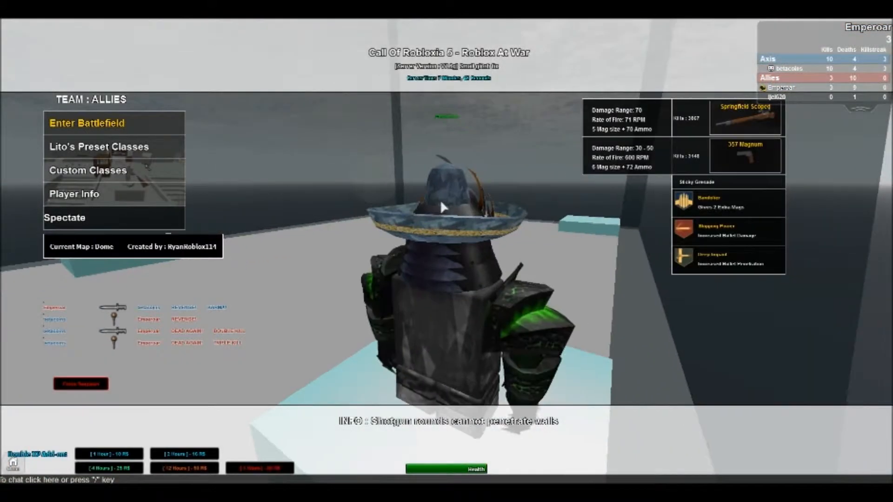
- Respawn onto the Dome battlefield as an Allies soldier via Enter Battlefield
left_click(87, 122)
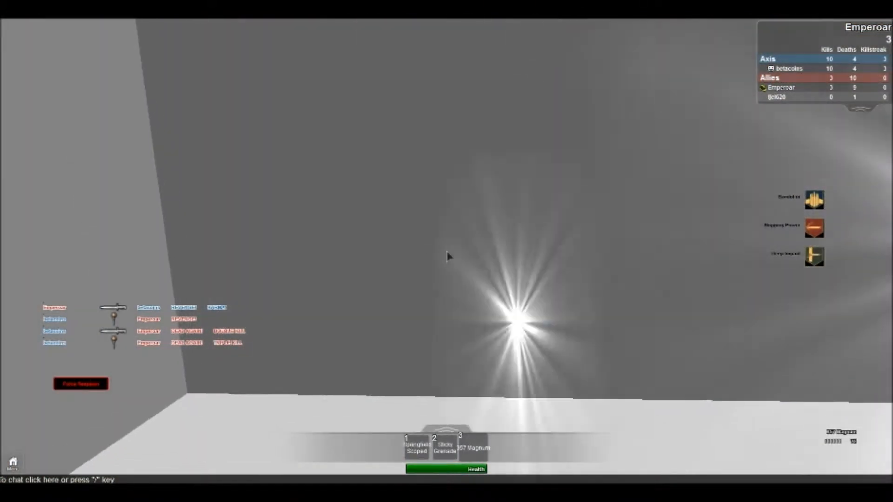